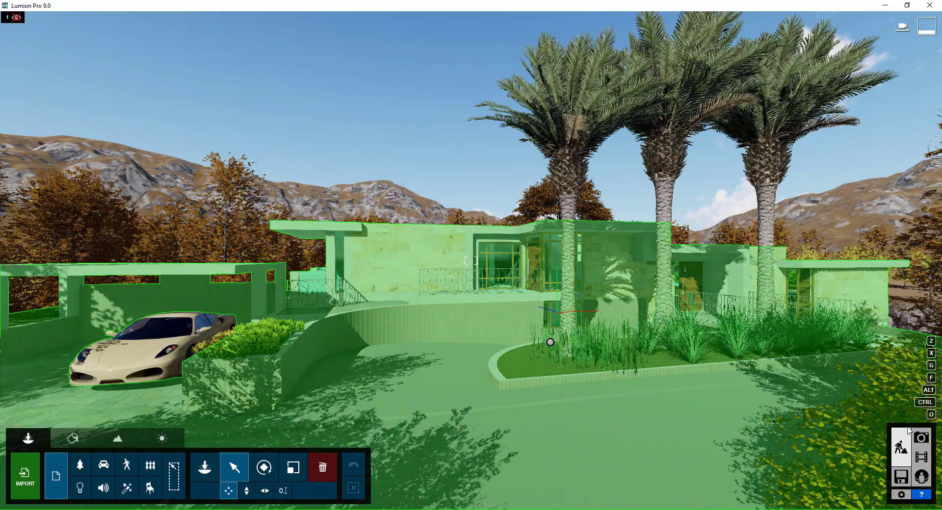
- Switch to Photo mode to compose still photos
left_click(921, 438)
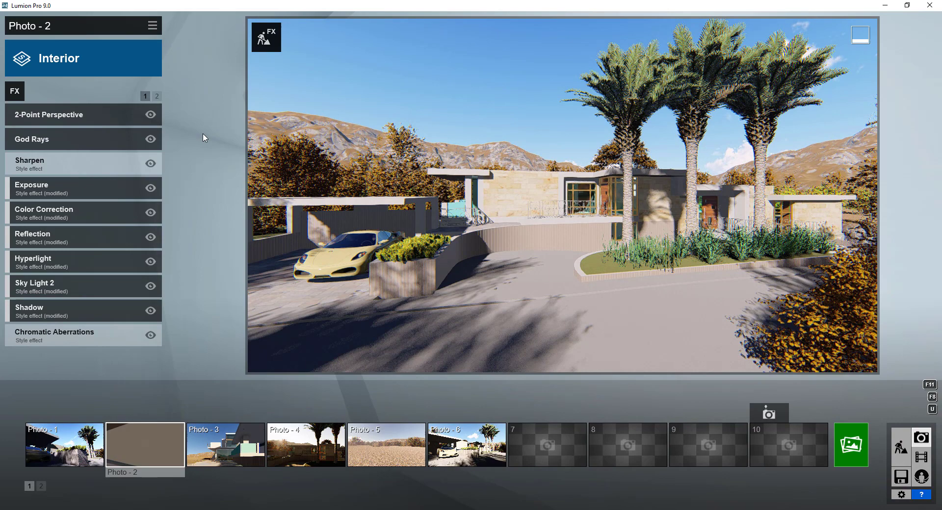
mouse_move(14, 92)
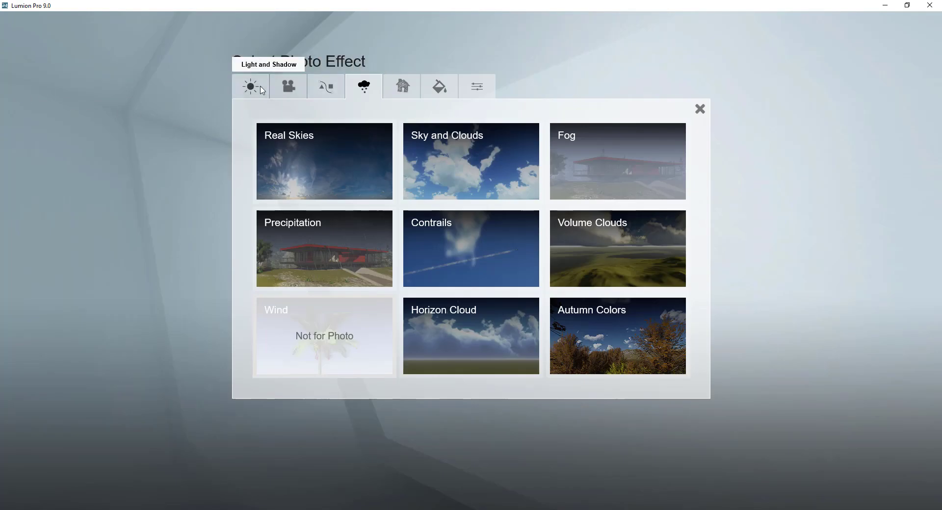
mouse_move(320, 159)
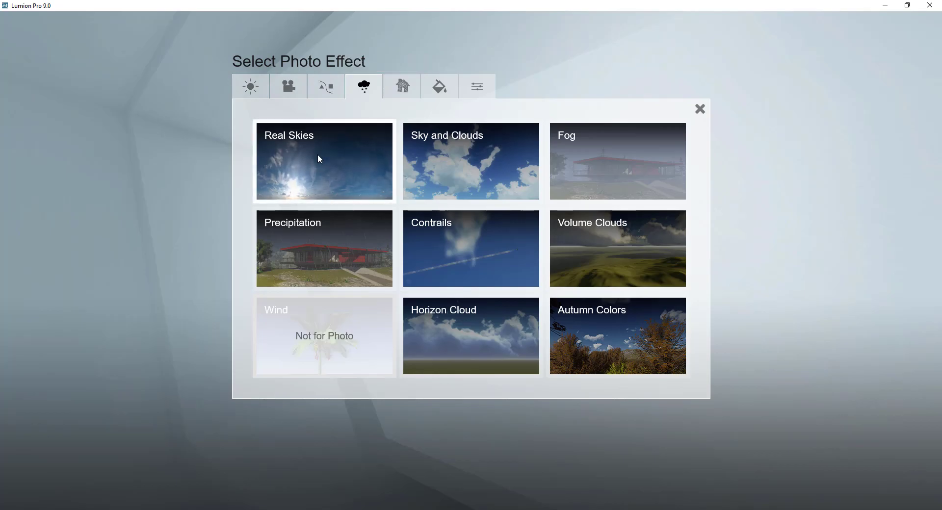
- Add Real Skies to Photo-2 and browse its Overcast and Cloudy sky presets
left_click(324, 162)
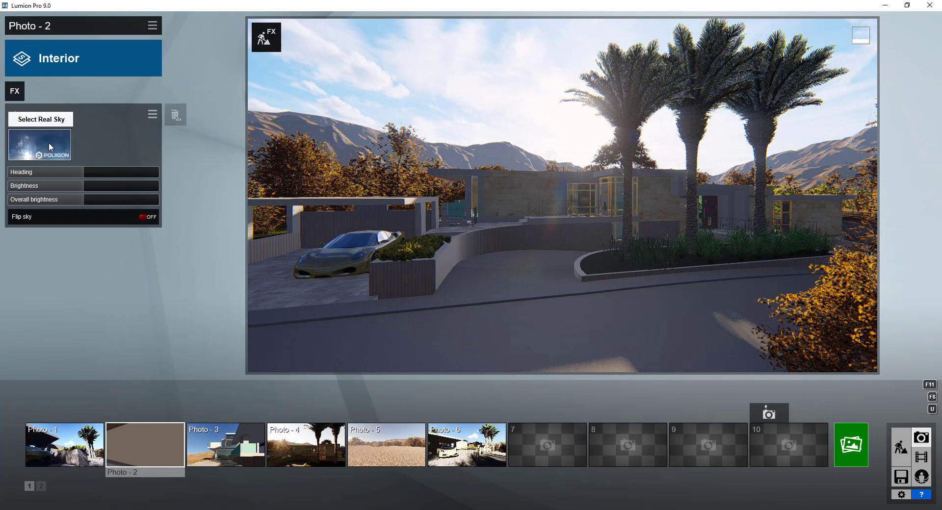
mouse_move(59, 144)
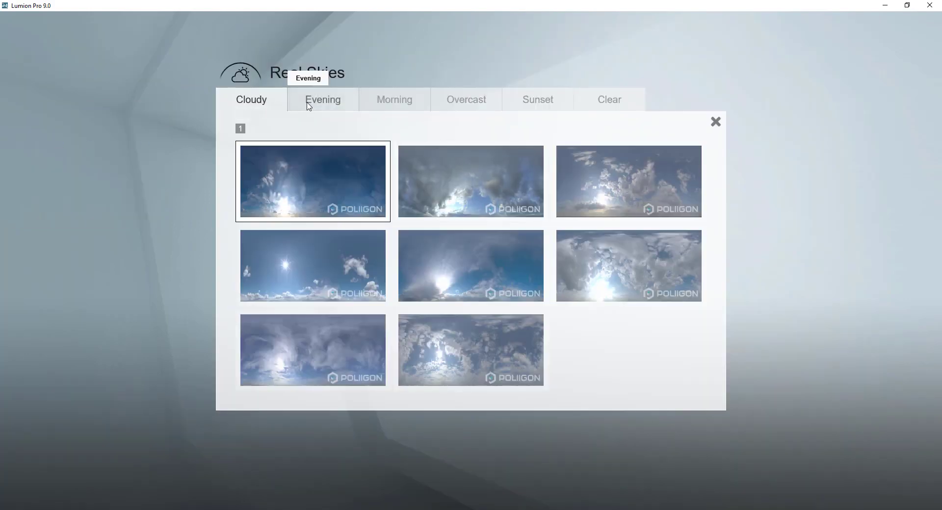
left_click(466, 100)
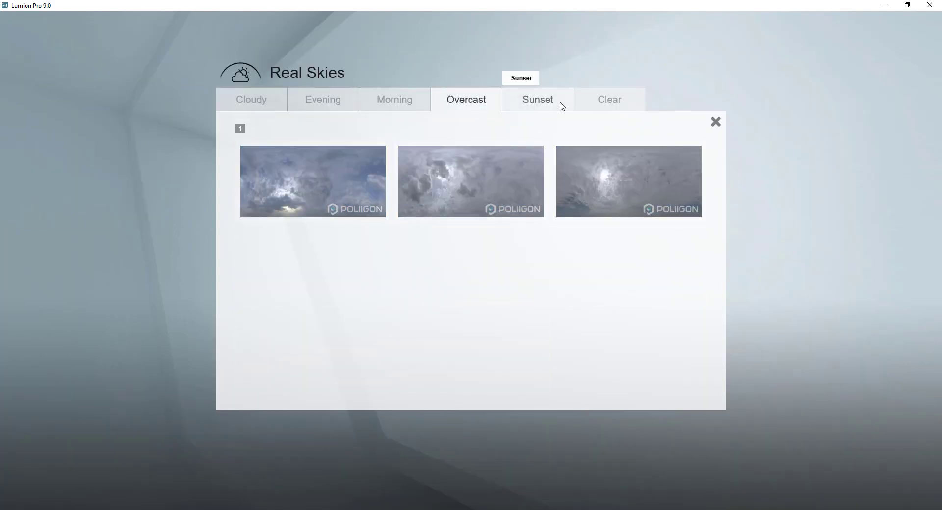
left_click(251, 100)
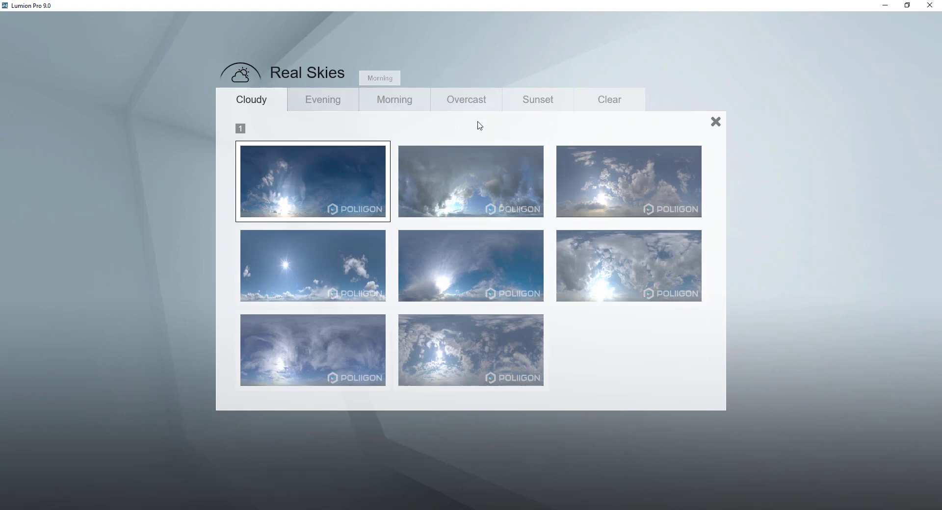
mouse_move(322, 311)
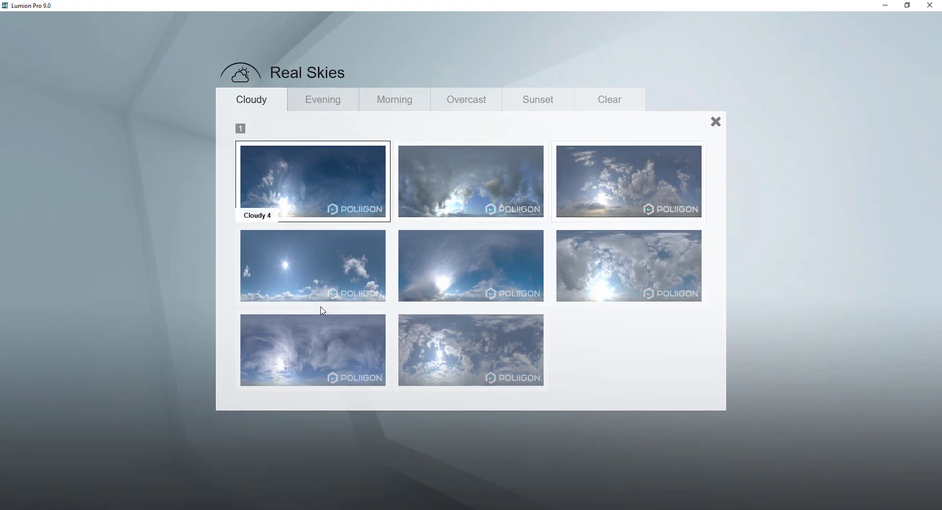
mouse_move(483, 192)
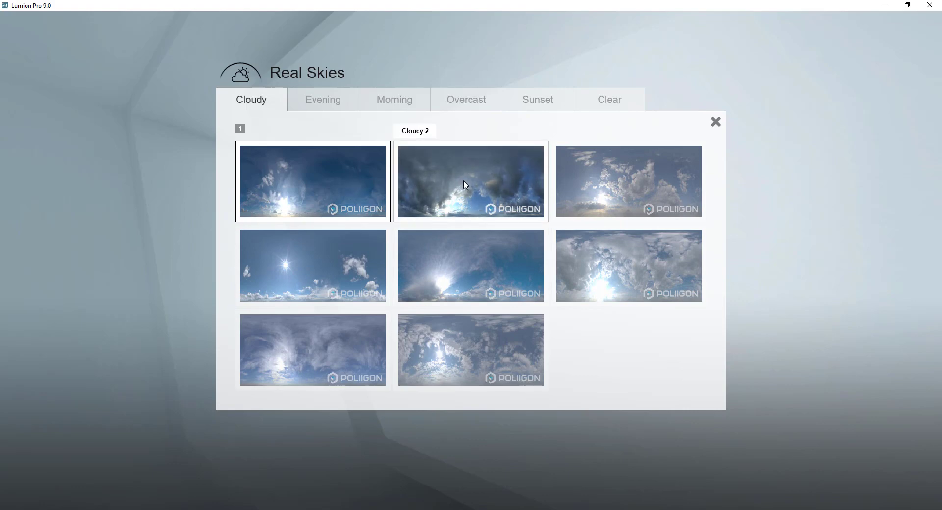
mouse_move(474, 193)
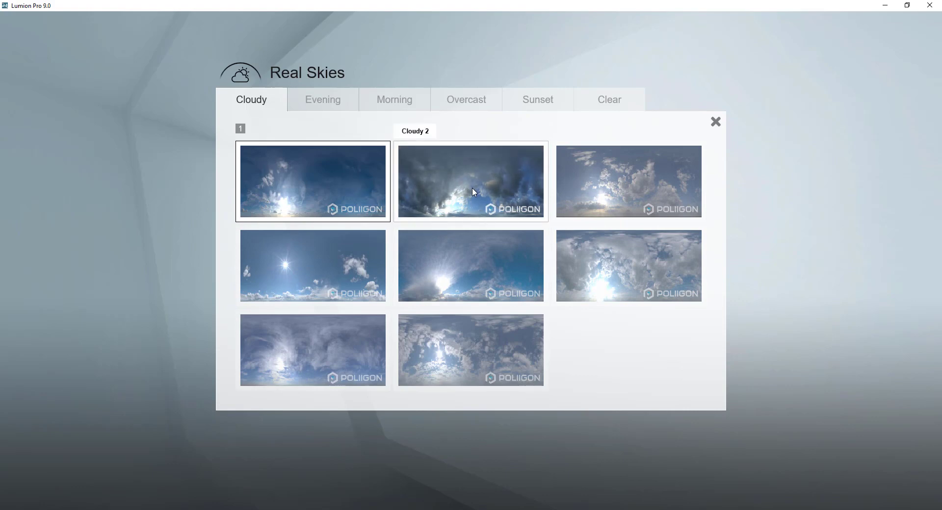
mouse_move(487, 207)
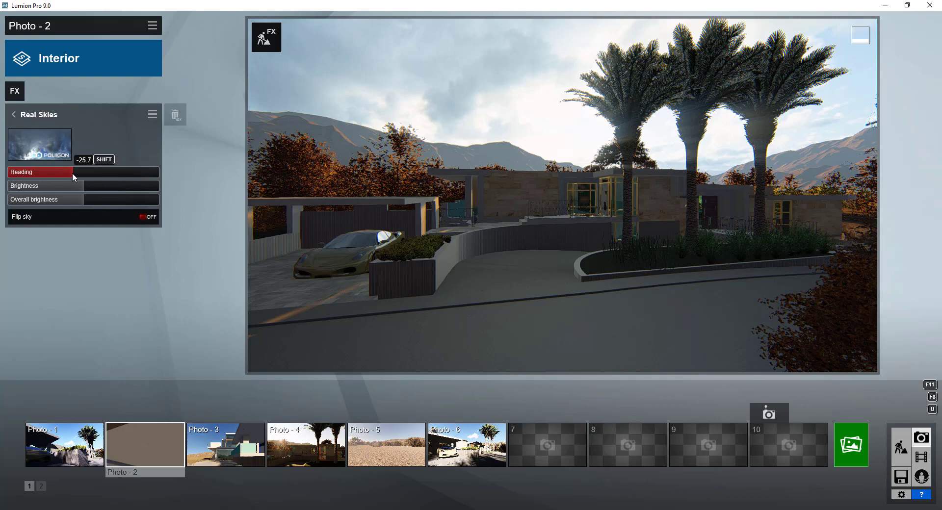
- Rotate the sky heading to put the sun behind the palms, keep overall brightness 1.0 and Flip sky off
left_click_drag(72, 172, 93, 171)
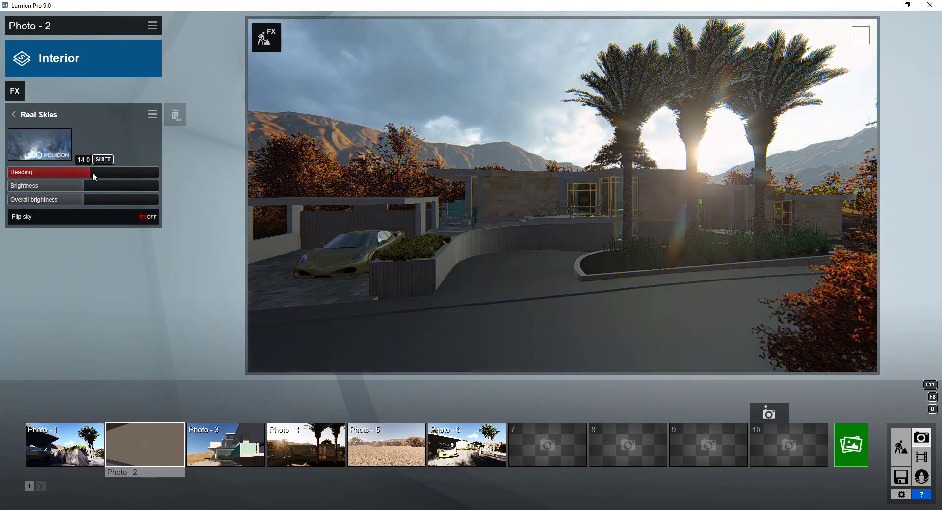
left_click_drag(94, 173, 125, 172)
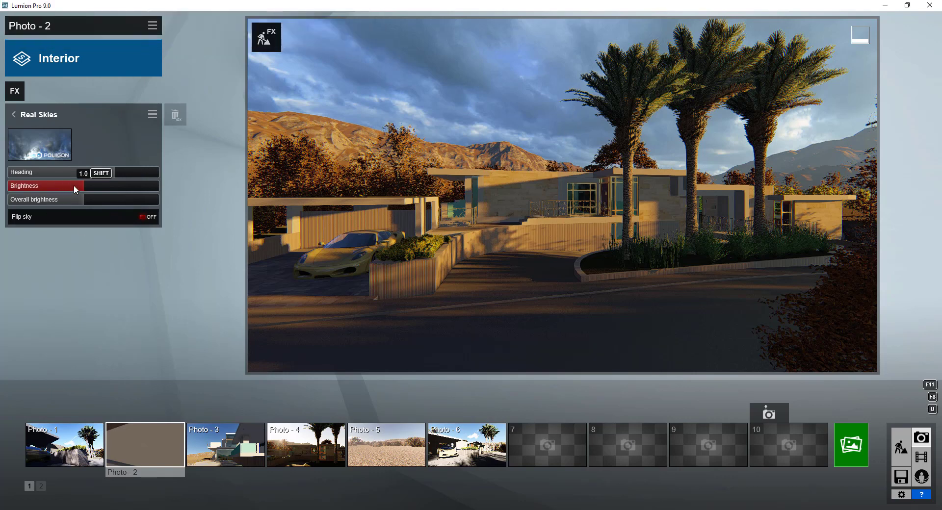
left_click_drag(76, 185, 84, 185)
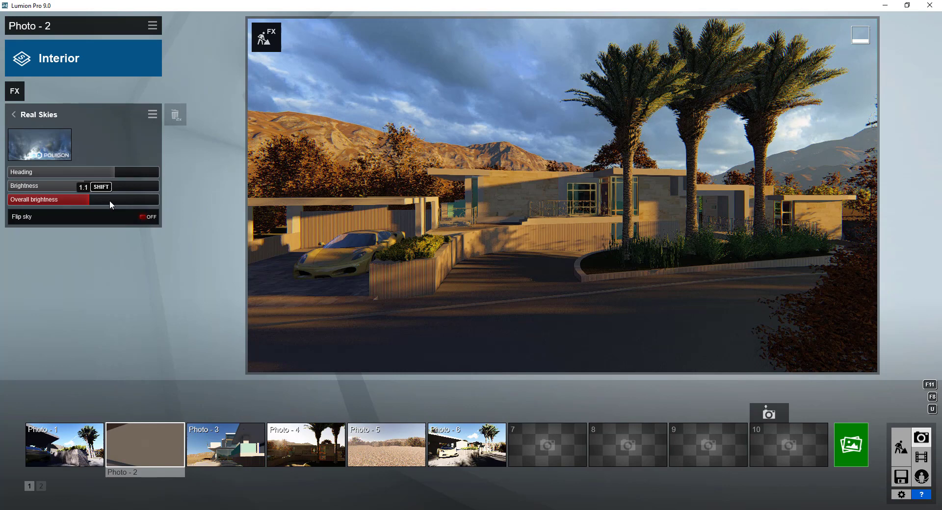
left_click_drag(108, 199, 82, 199)
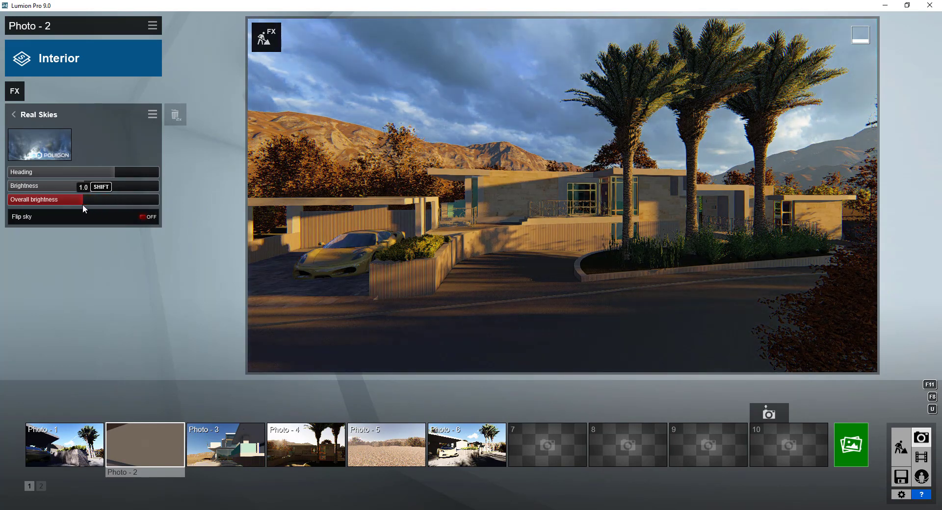
left_click(146, 217)
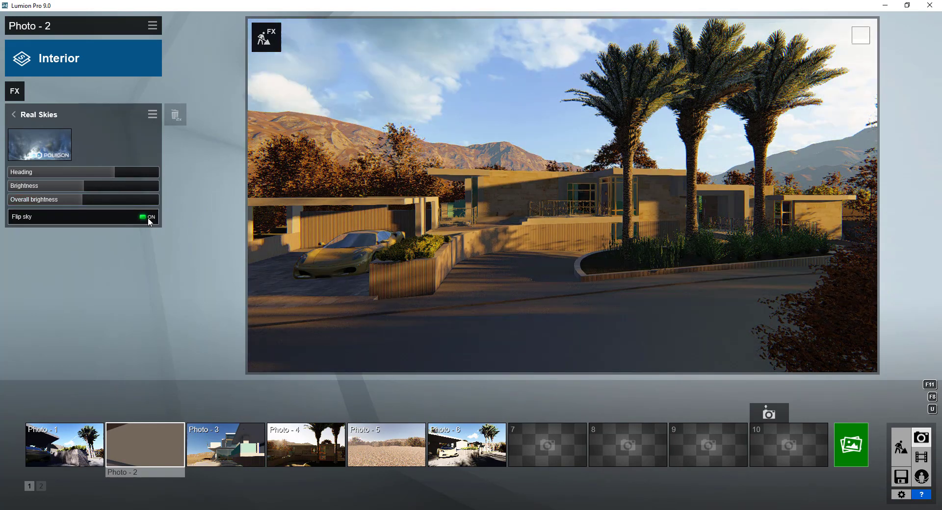
left_click(144, 217)
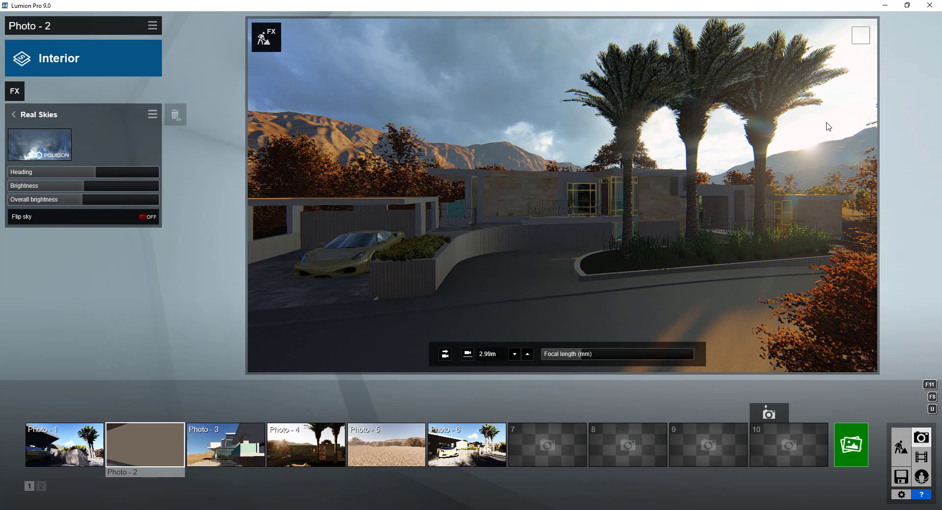
mouse_move(787, 205)
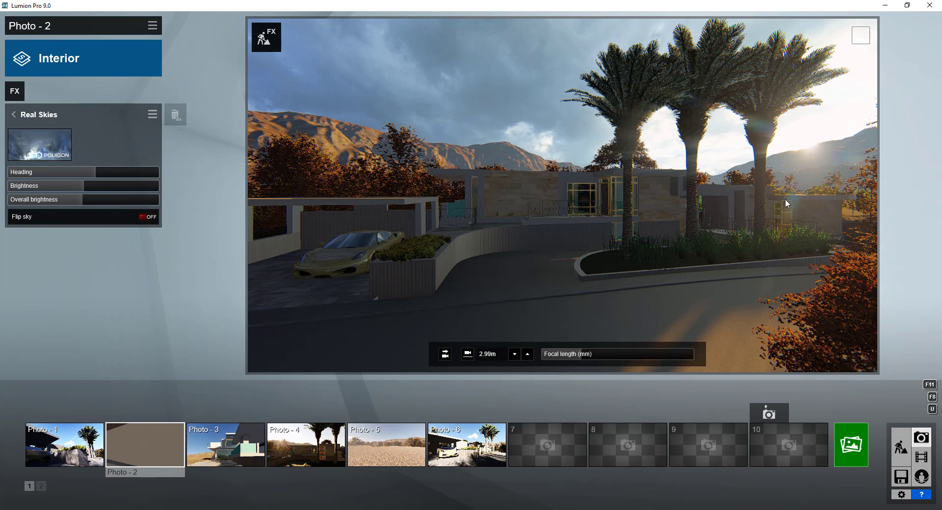
mouse_move(233, 133)
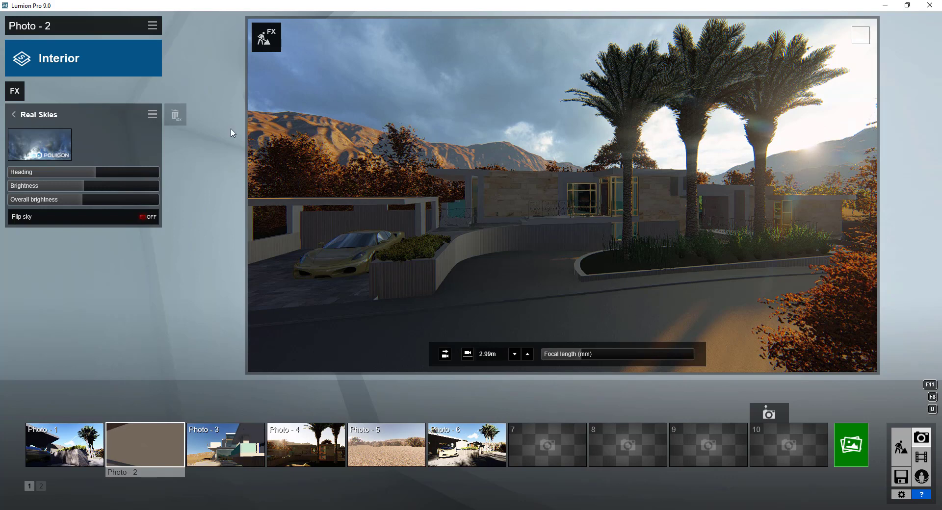
- Apply the first Sunset sky from the Real Skies library and rotate its heading
left_click(40, 145)
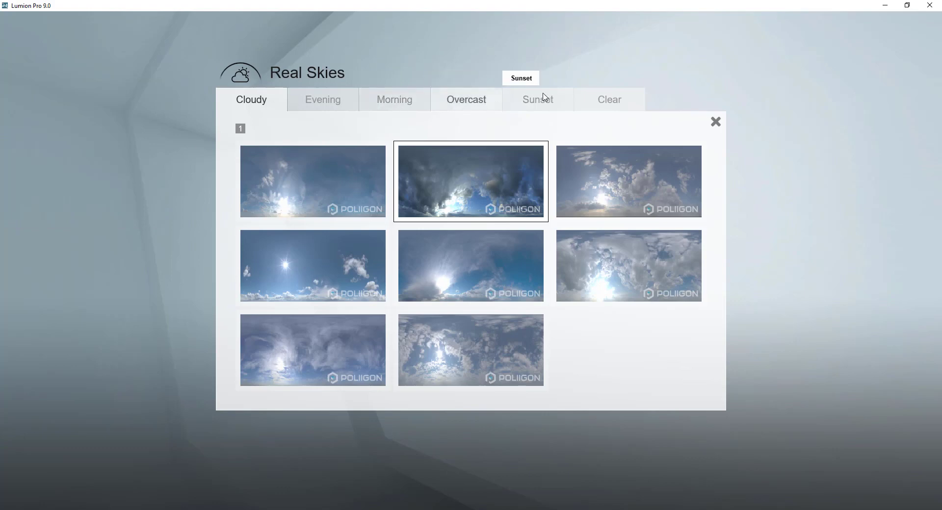
left_click(538, 100)
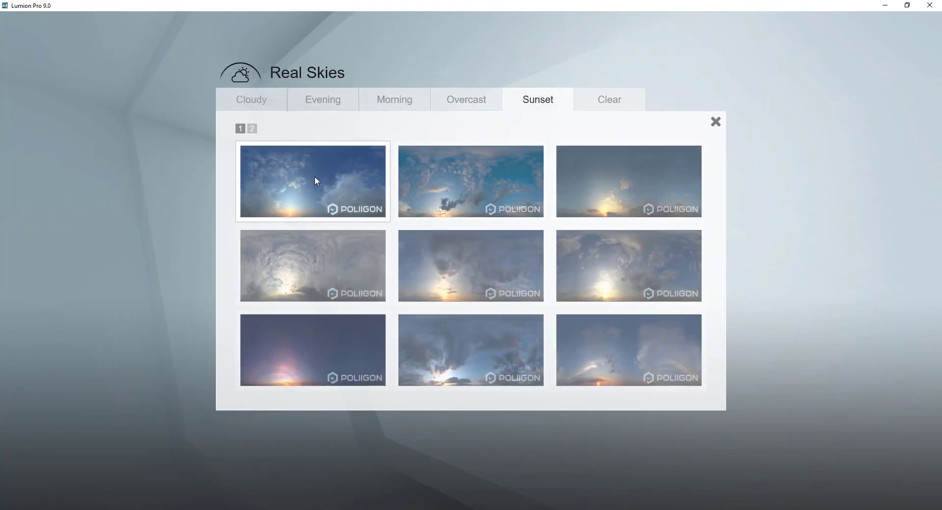
left_click(314, 181)
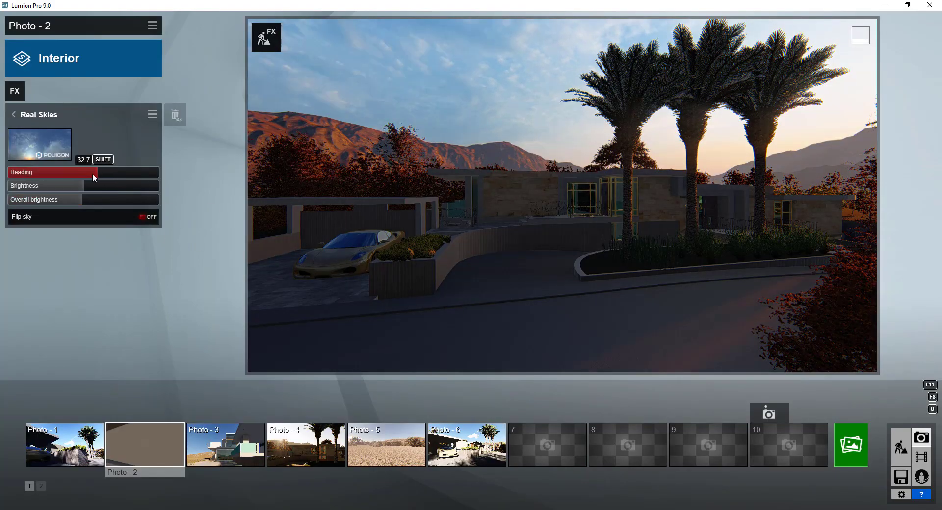
left_click_drag(93, 172, 139, 172)
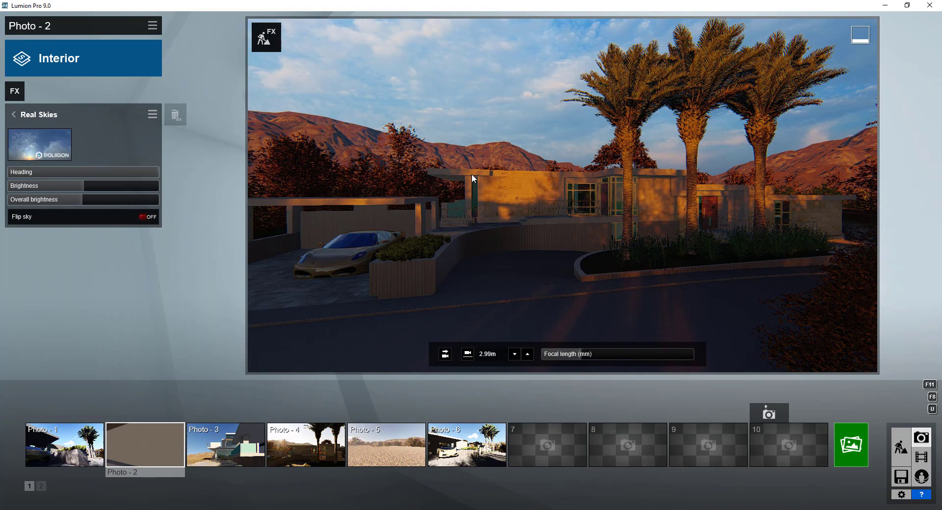
- Swap to a different sunset sky and turn its heading so sunlight hits the house
left_click(39, 145)
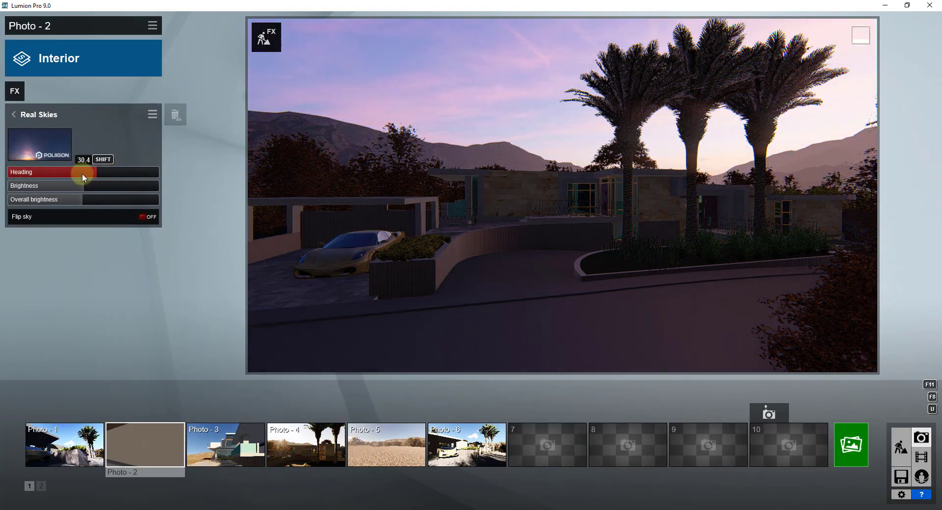
left_click(39, 144)
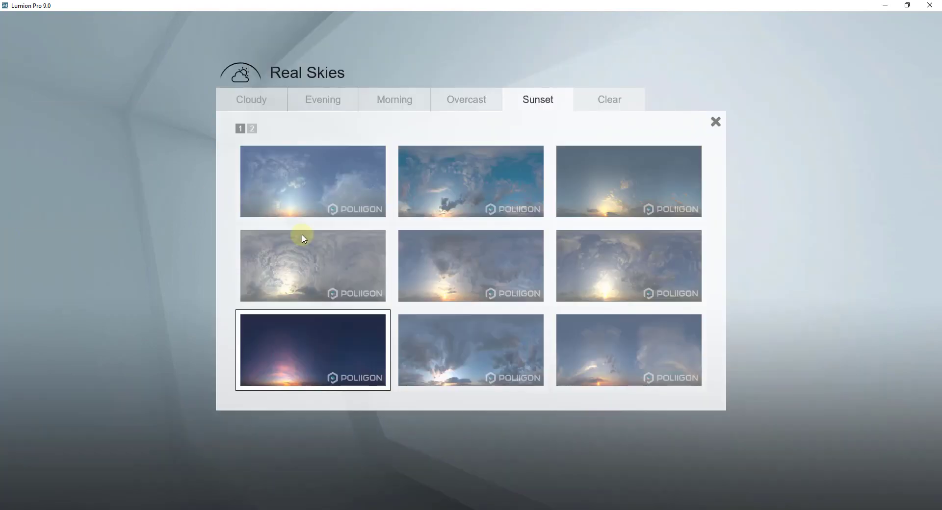
left_click(313, 351)
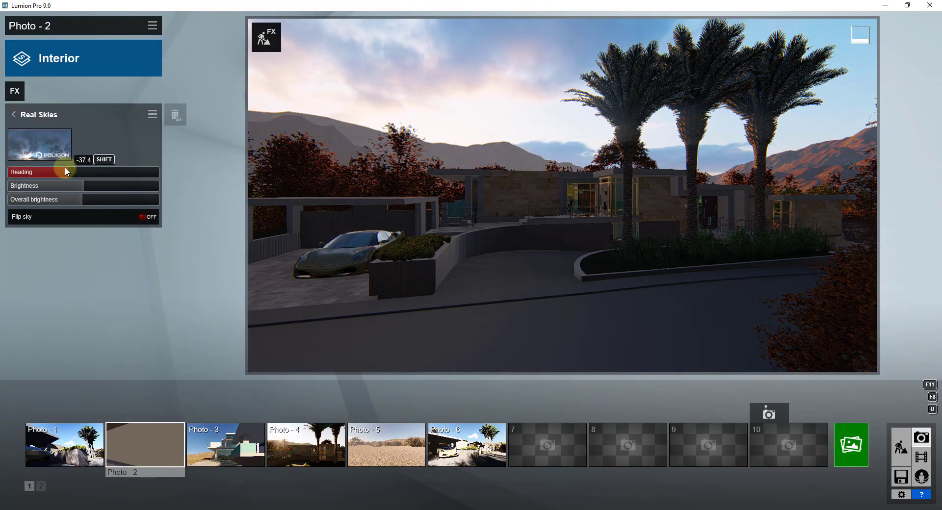
left_click_drag(65, 172, 133, 177)
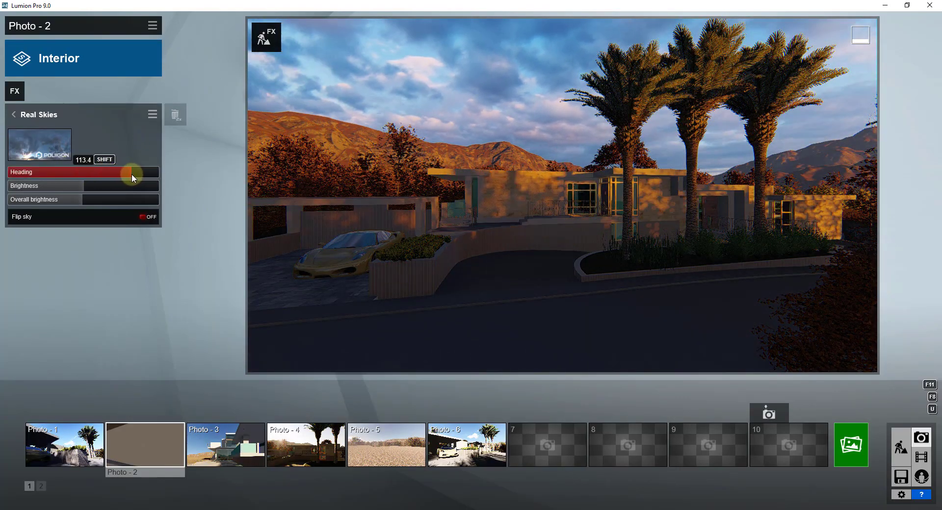
left_click_drag(135, 175, 119, 175)
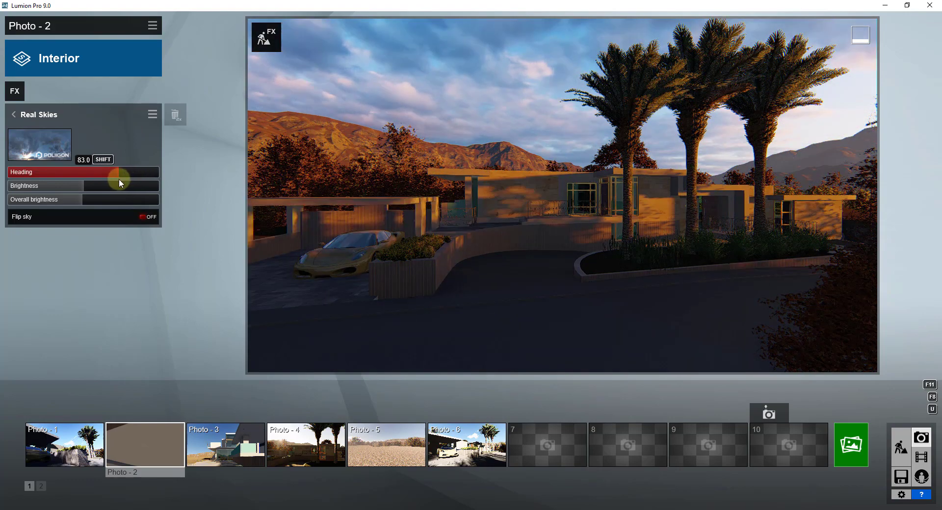
left_click_drag(127, 175, 112, 175)
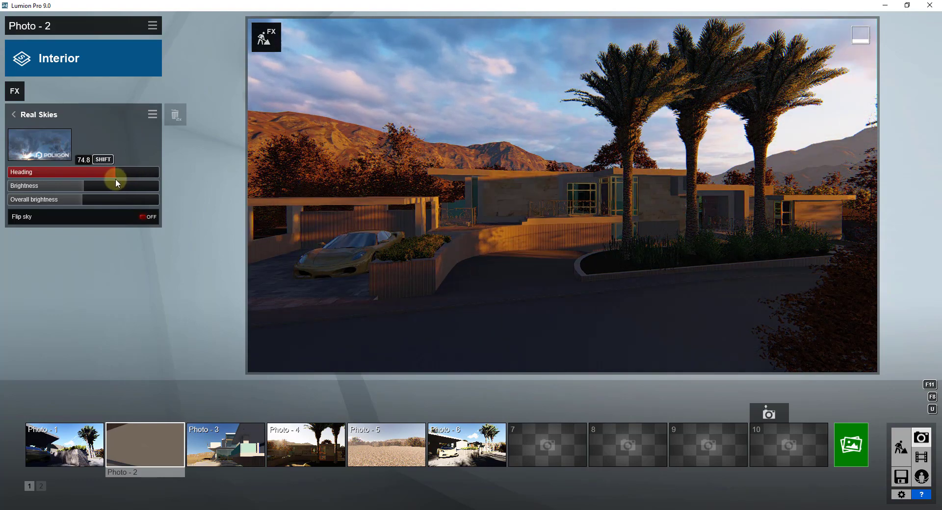
- Apply the Sunset 2 sky and rotate its heading so the sun sits behind the palms
left_click(39, 144)
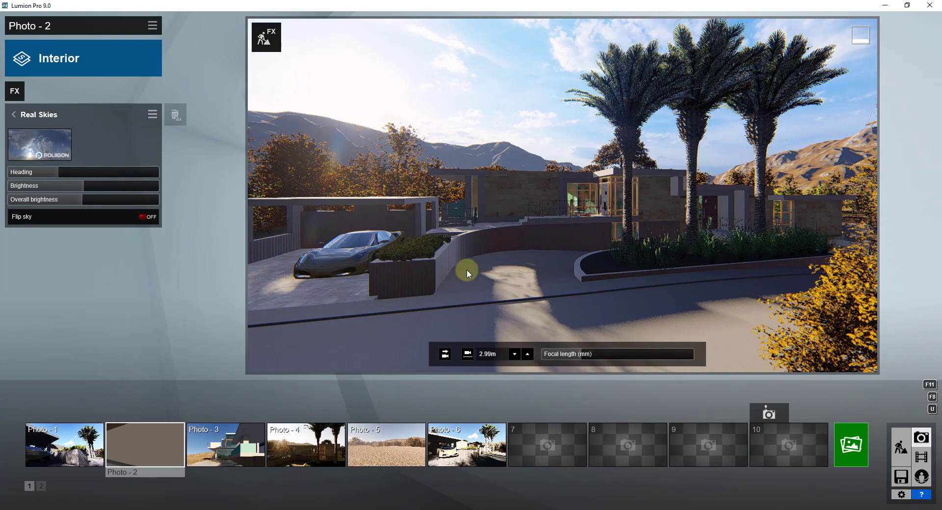
mouse_move(632, 244)
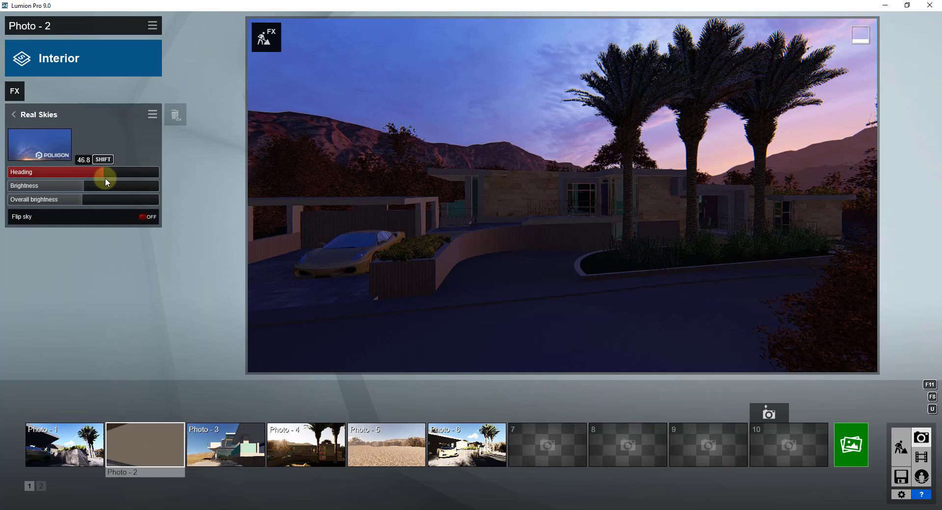
left_click_drag(105, 172, 59, 172)
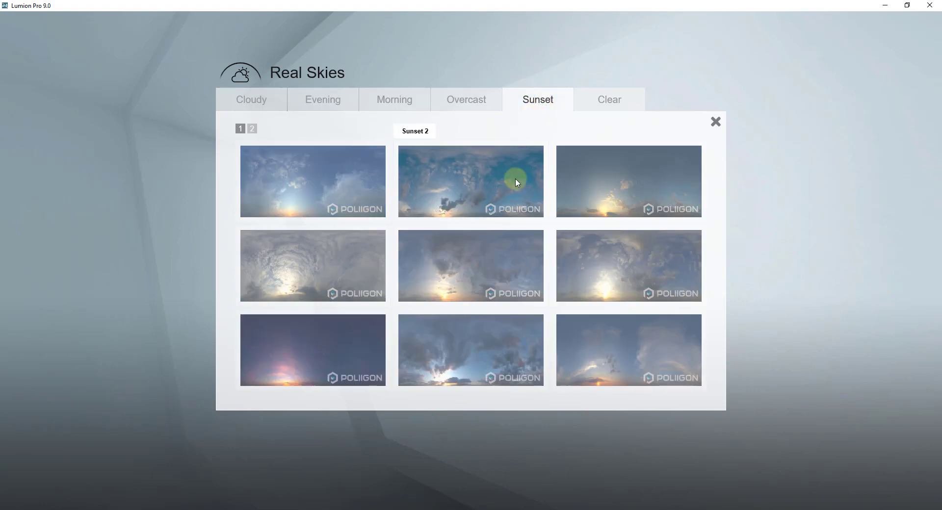
left_click(517, 182)
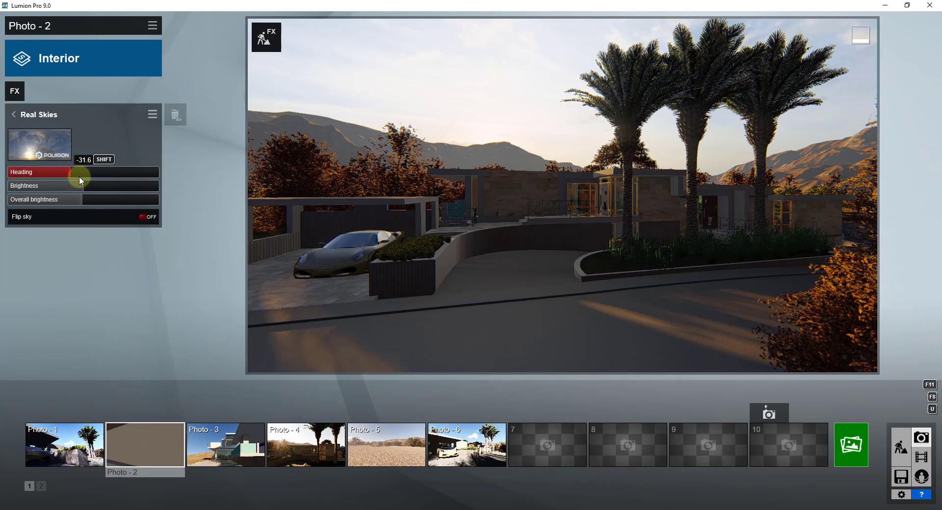
left_click_drag(81, 172, 99, 173)
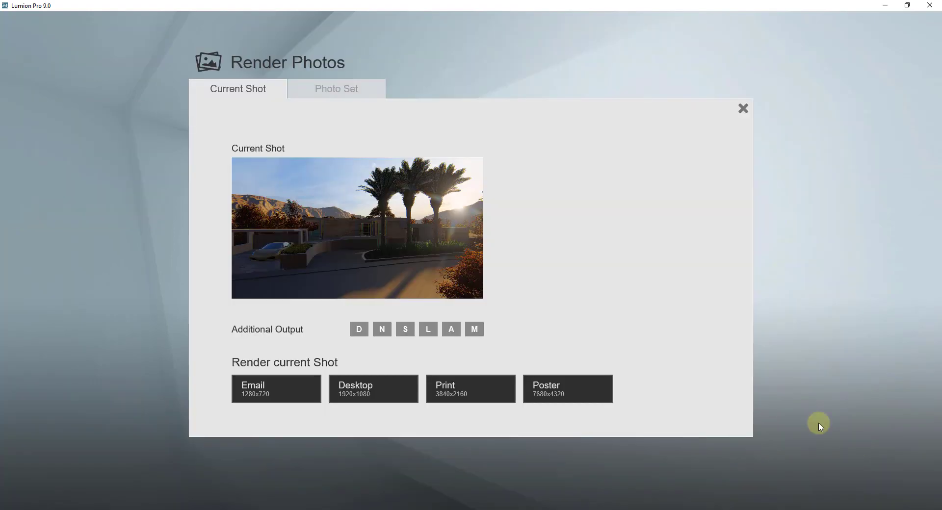
mouse_move(373, 389)
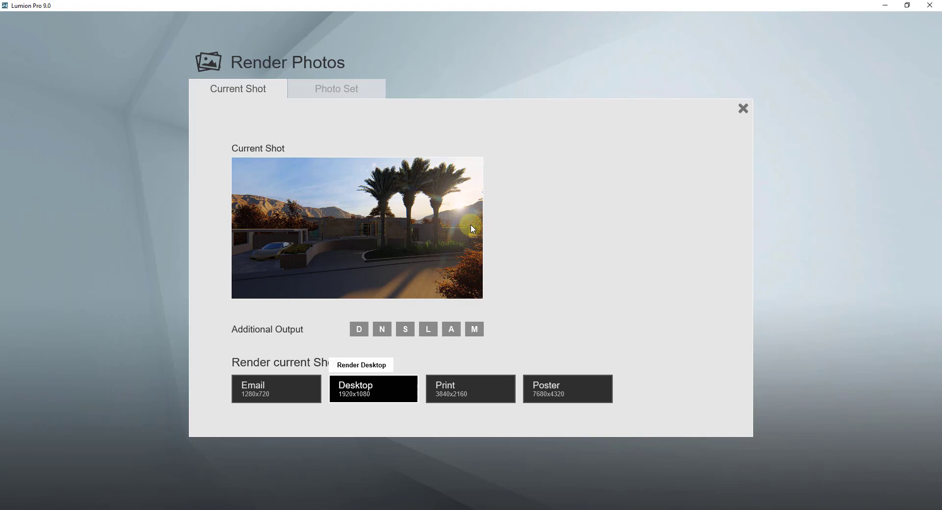
- Render Photo-2 at Desktop 1920x1080 and confirm the JPG save location
left_click(373, 388)
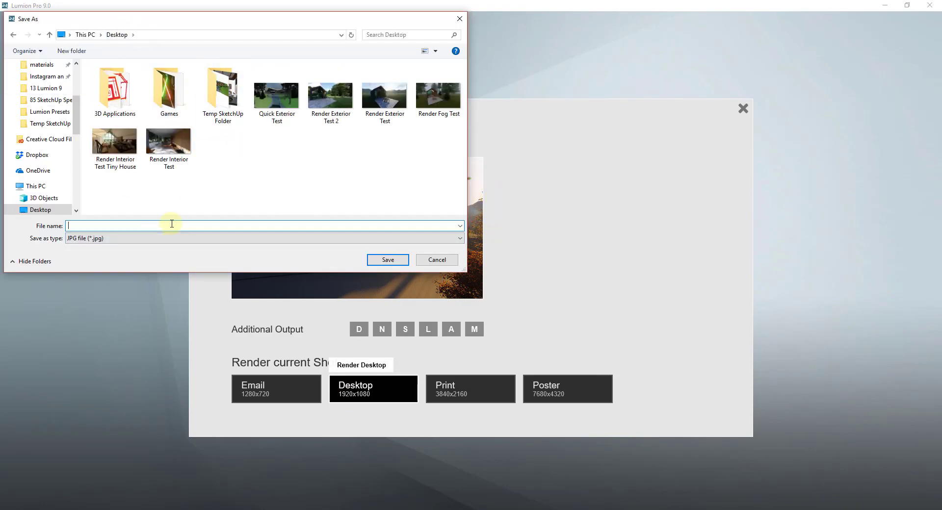
left_click(387, 261)
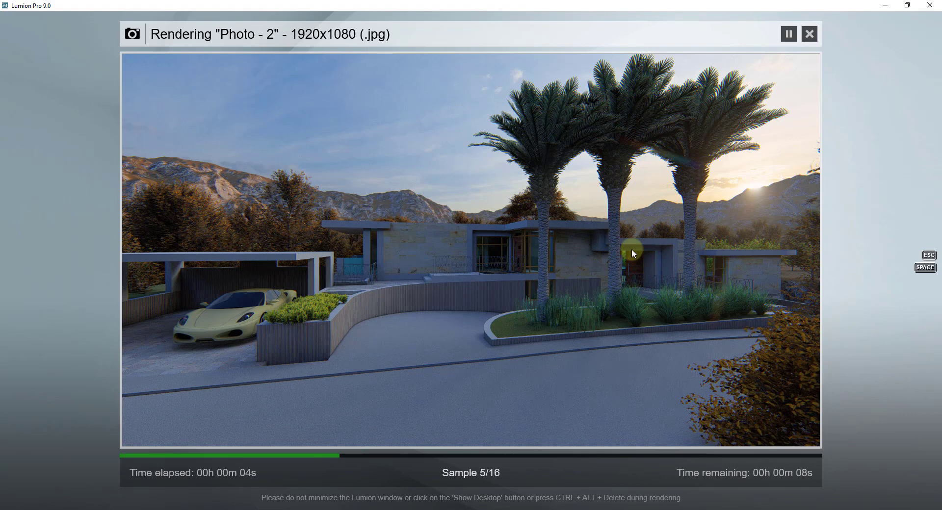
mouse_move(334, 117)
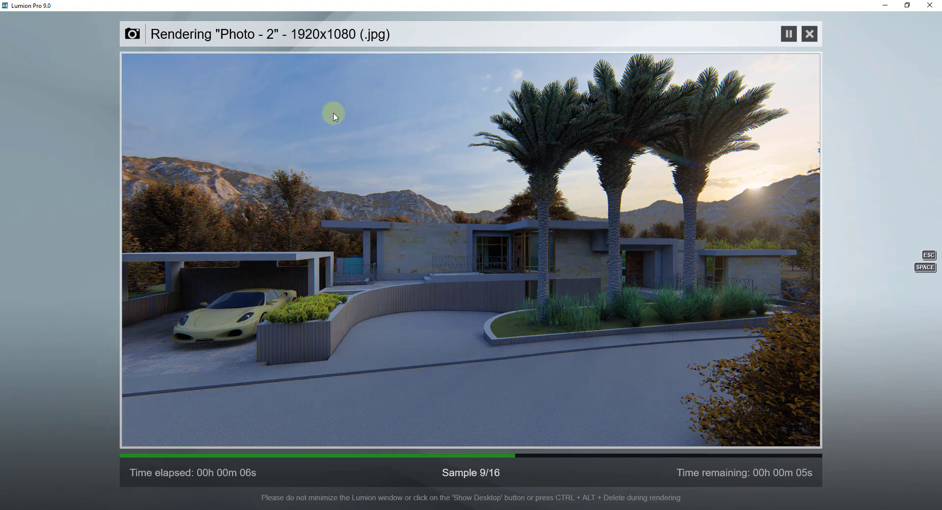
mouse_move(573, 233)
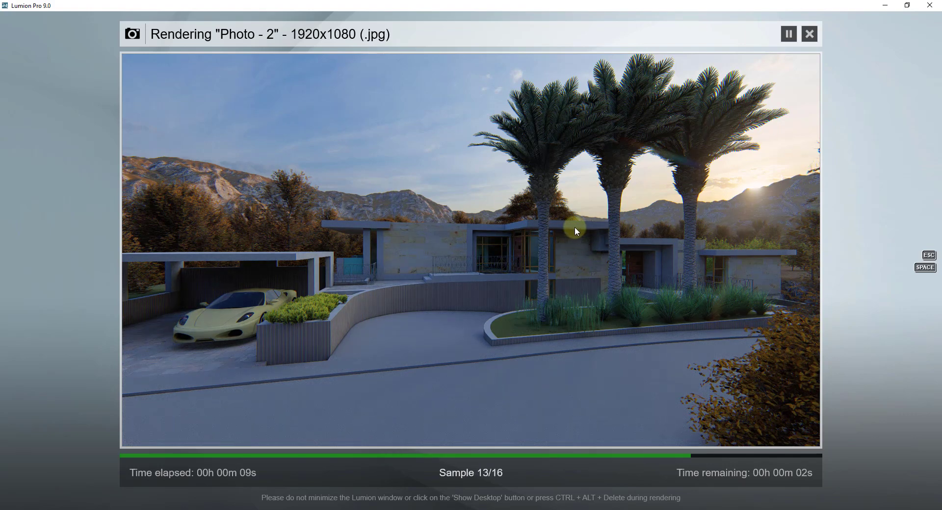